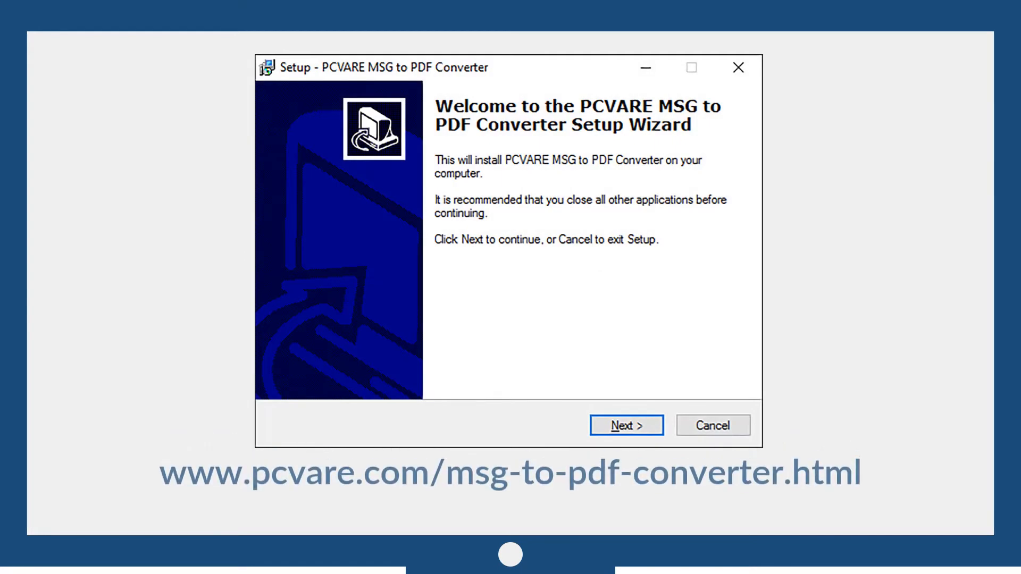
Step: Finish the PCVARE setup wizard so the converter's main window opens
click(626, 425)
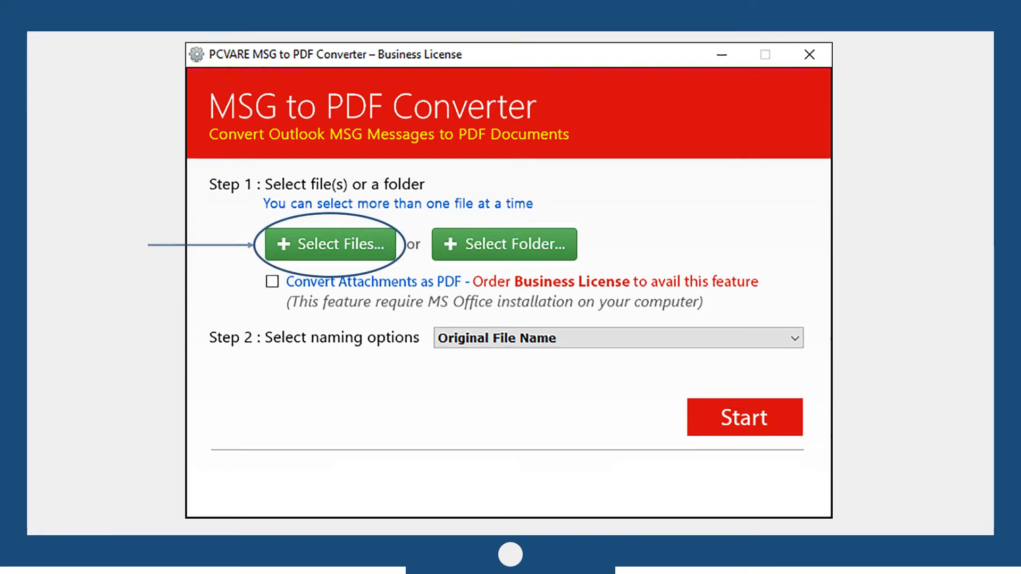
Step: Load Msg1.msg from the Email Data folder into the converter
click(329, 244)
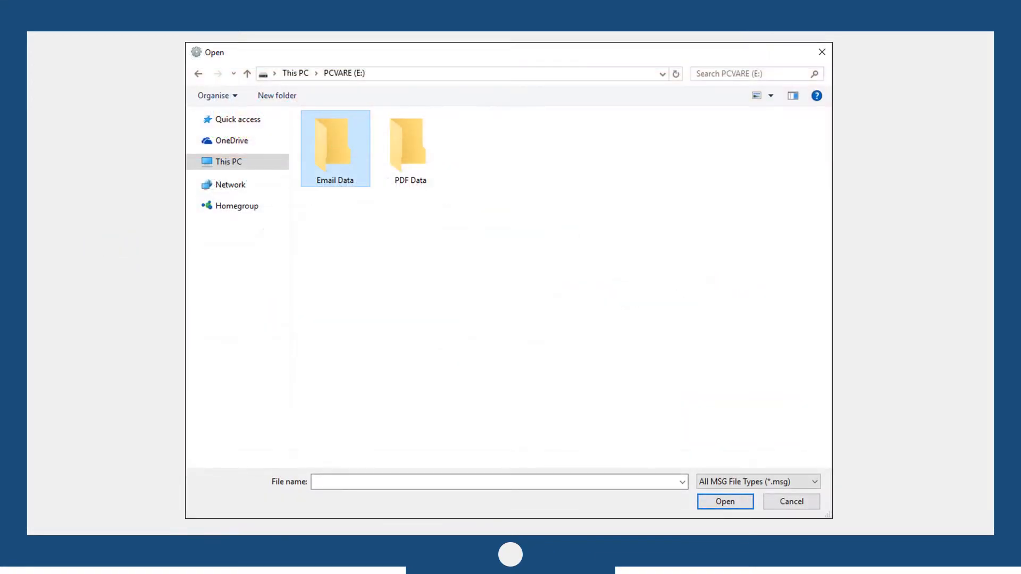
double_click(334, 143)
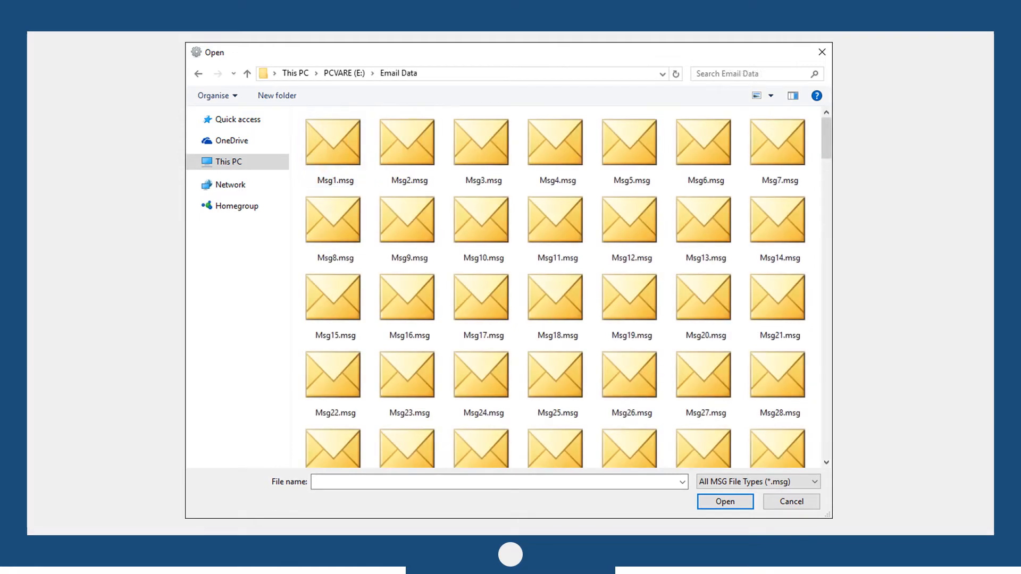
click(332, 142)
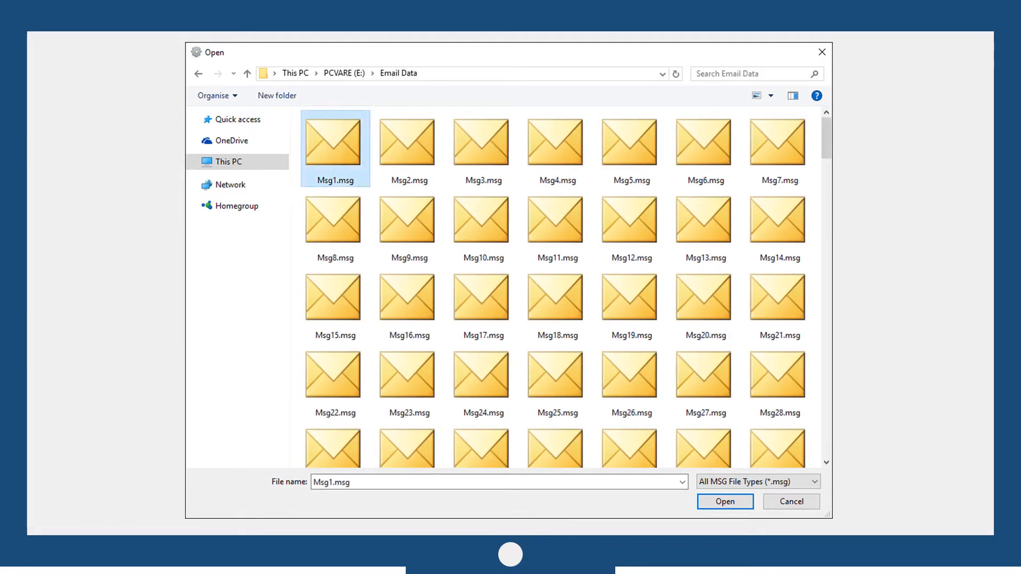
click(725, 501)
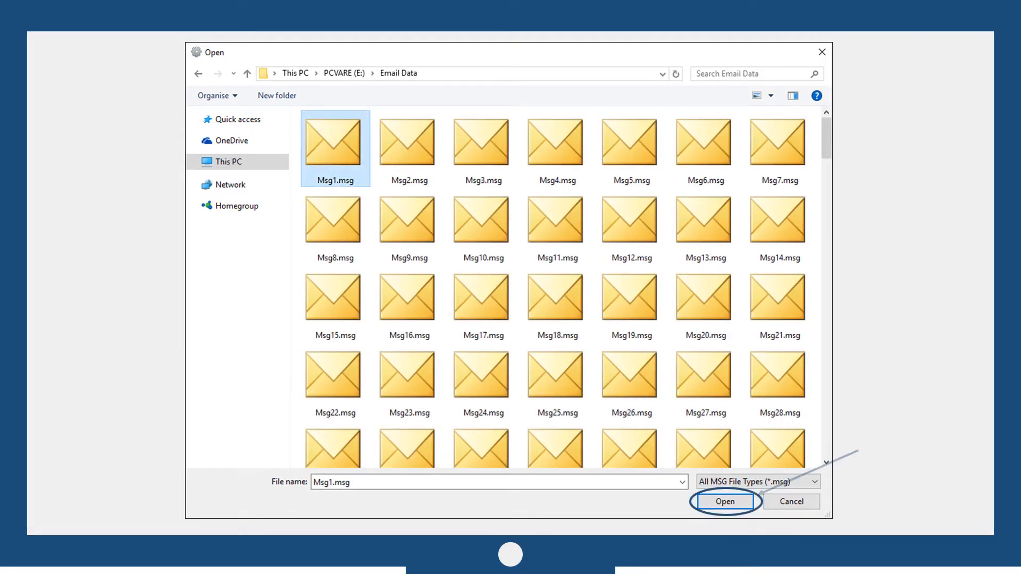
click(723, 502)
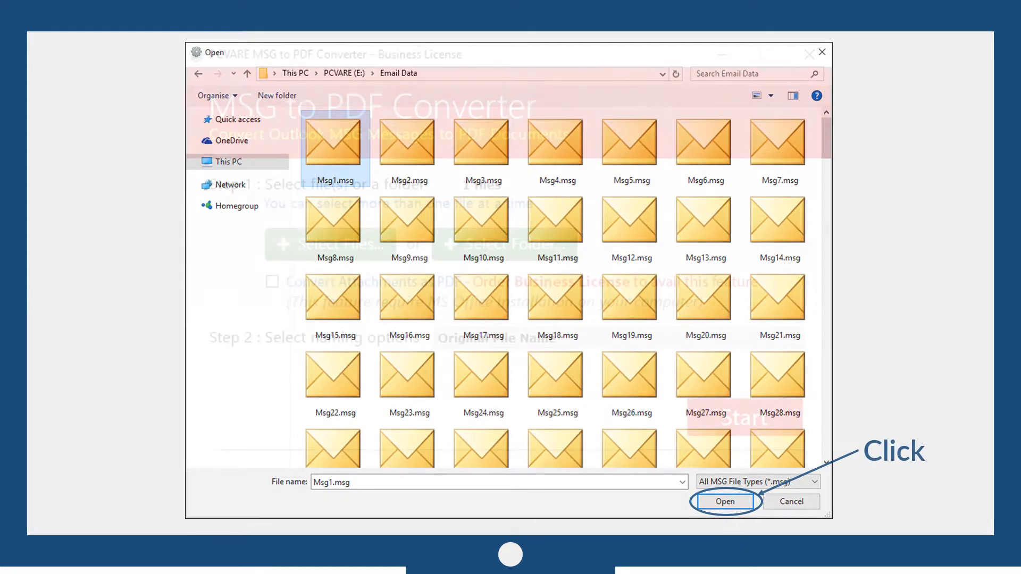
click(725, 501)
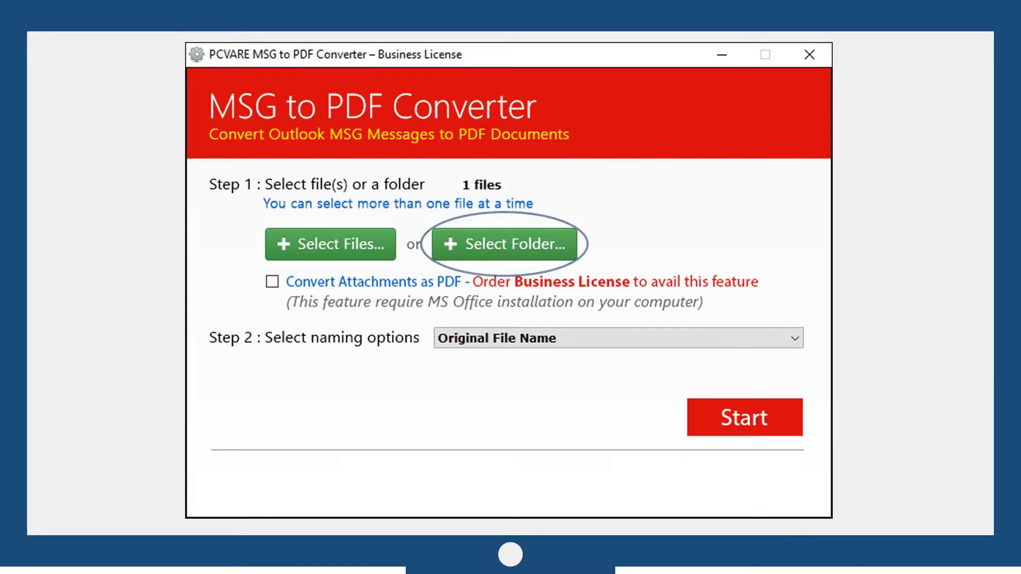
Step: Select E:\Email Data as the source folder, queuing 262 messages
click(504, 244)
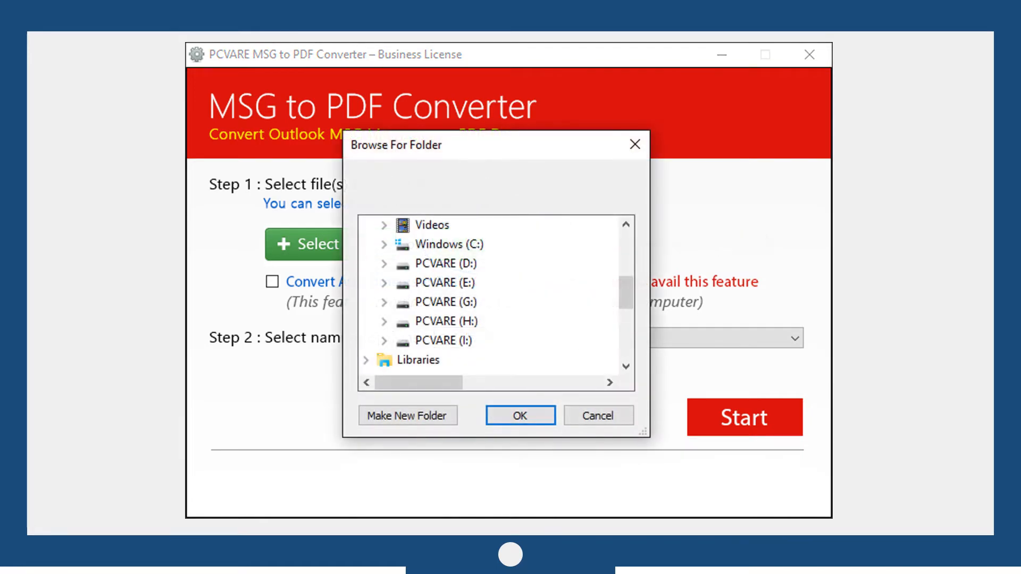
click(385, 282)
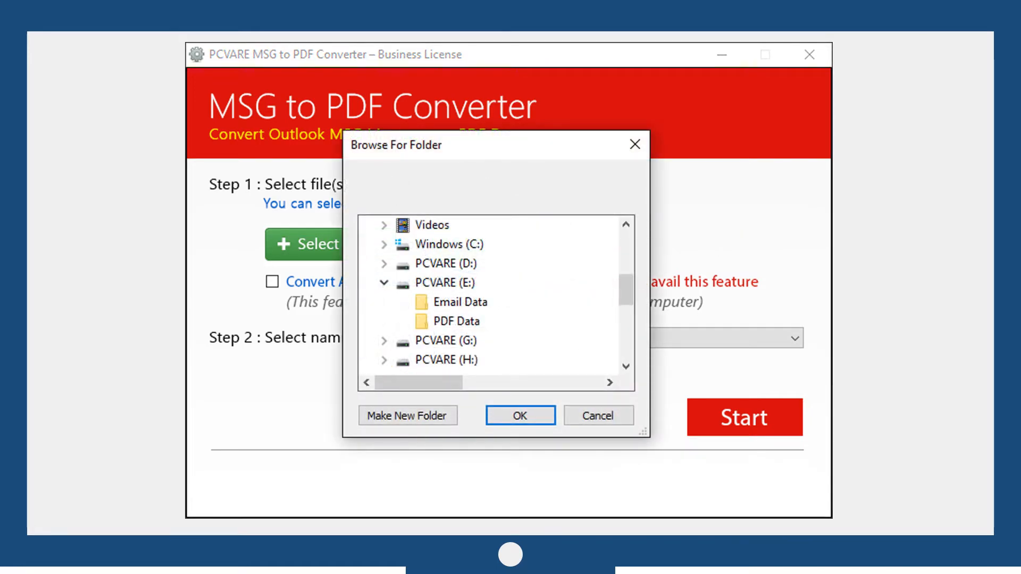
click(462, 302)
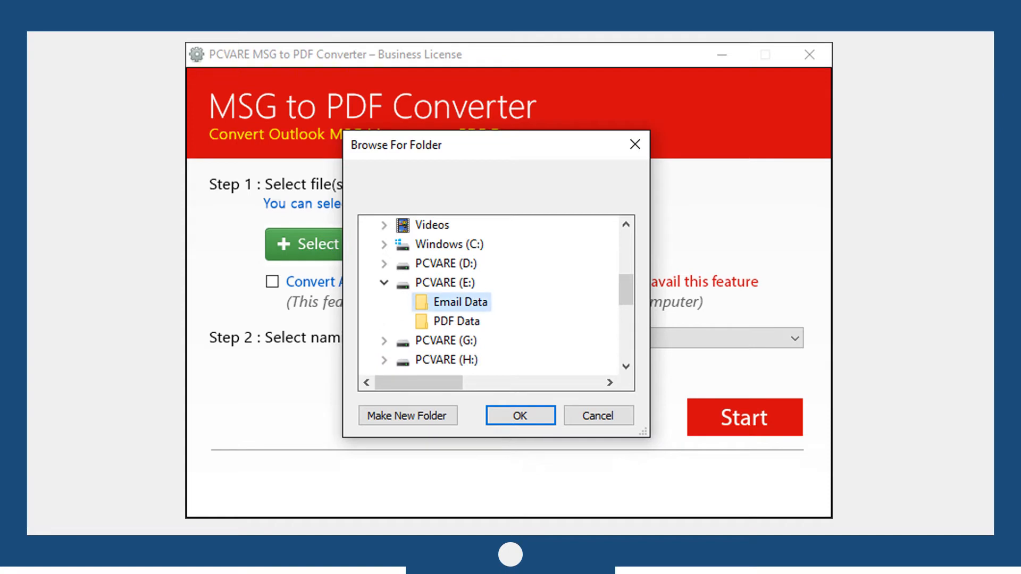
click(518, 415)
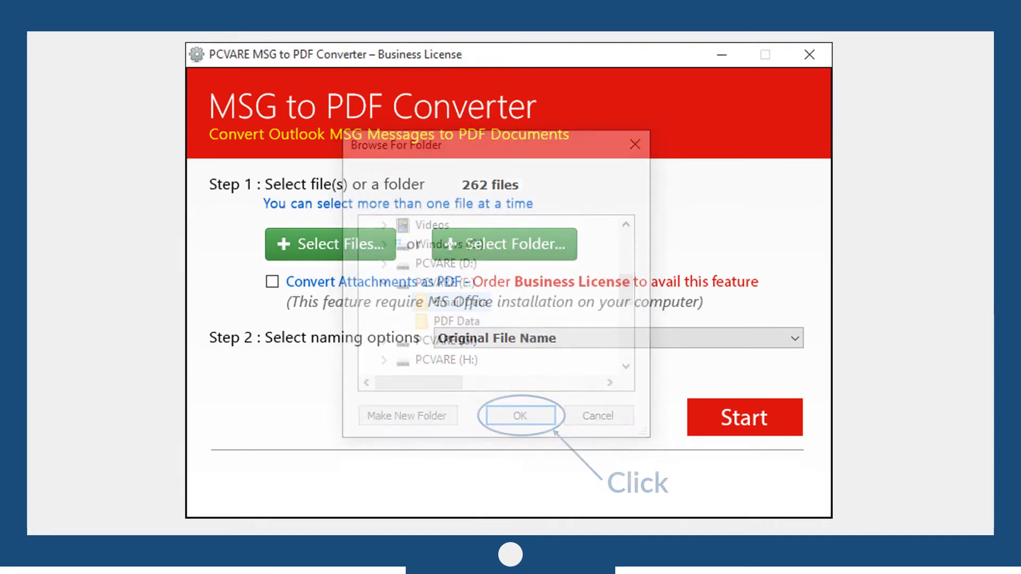
click(519, 415)
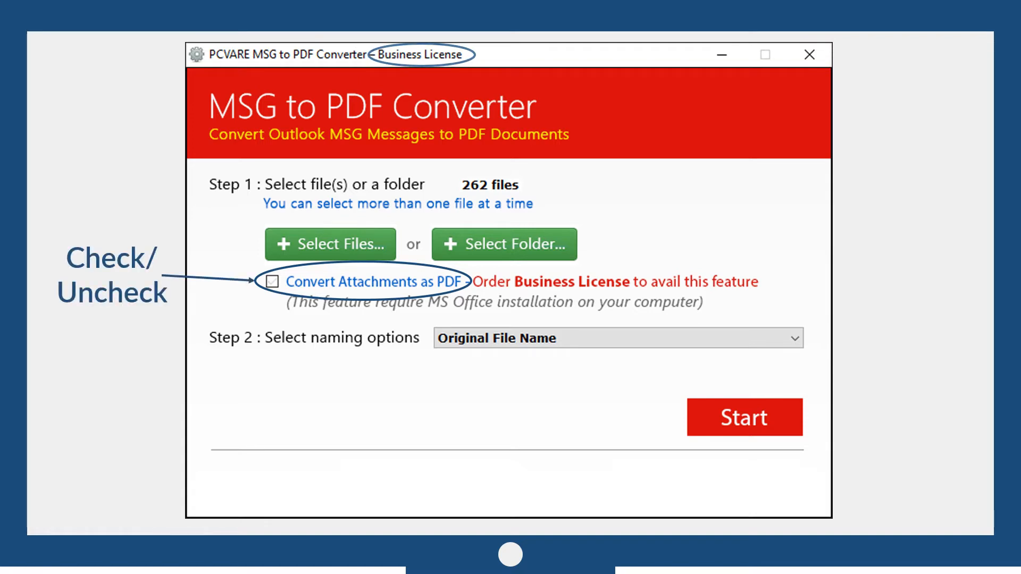
Step: Enable Convert Attachments as PDF and review the file naming options
click(272, 281)
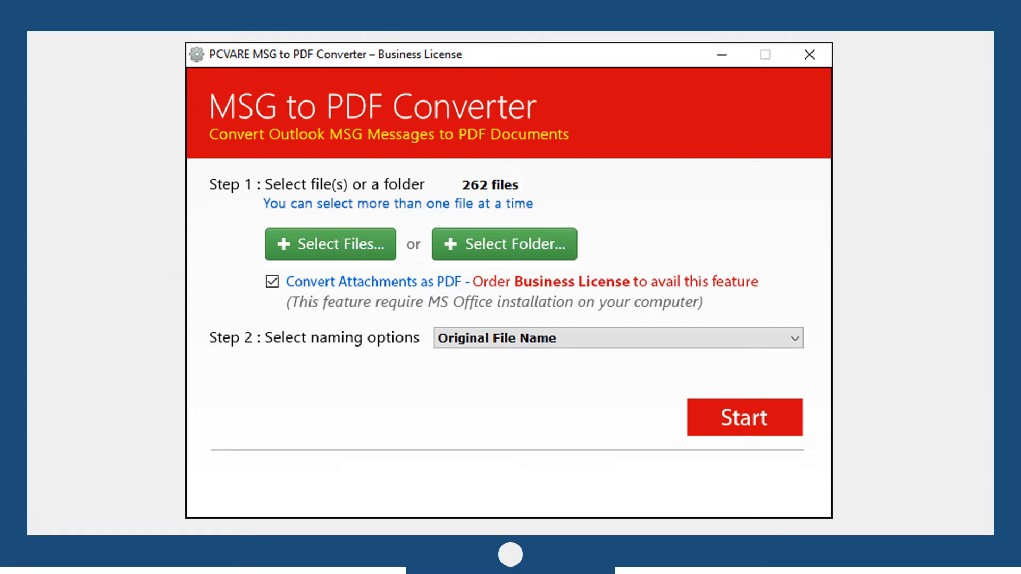
click(617, 338)
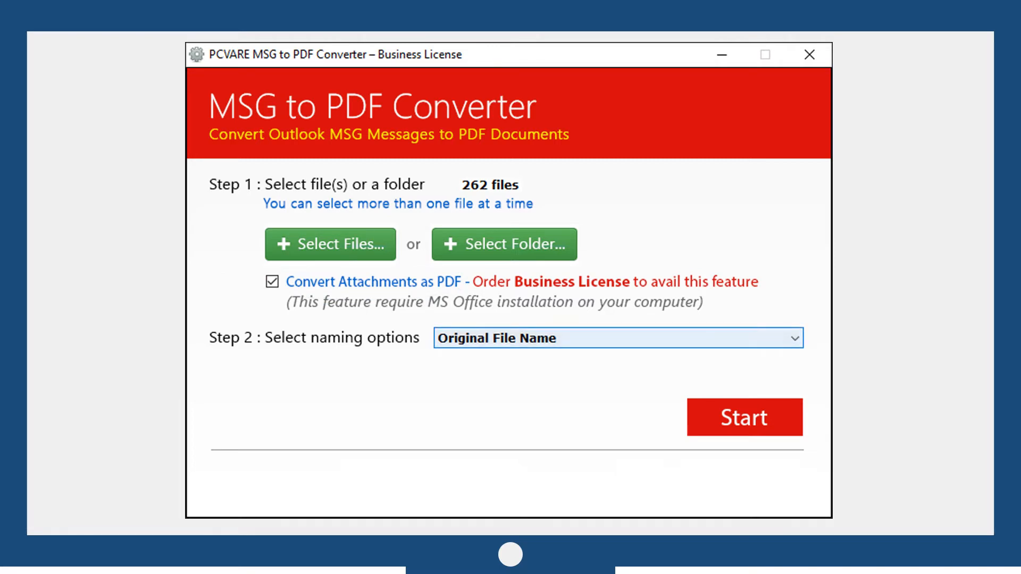
click(615, 338)
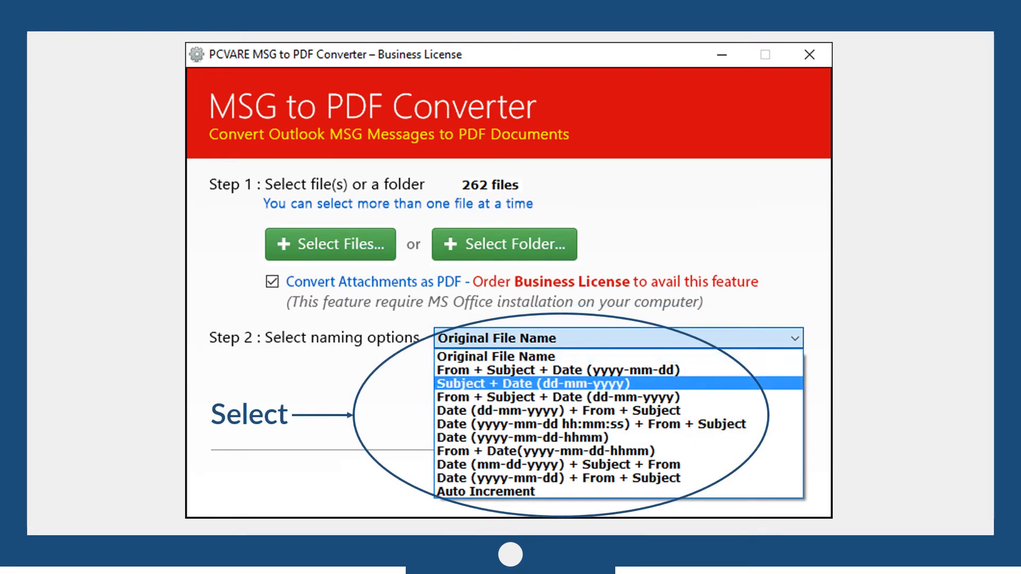
Step: Choose Subject + Date (dd-mm-yyyy) as the output file naming option
click(530, 383)
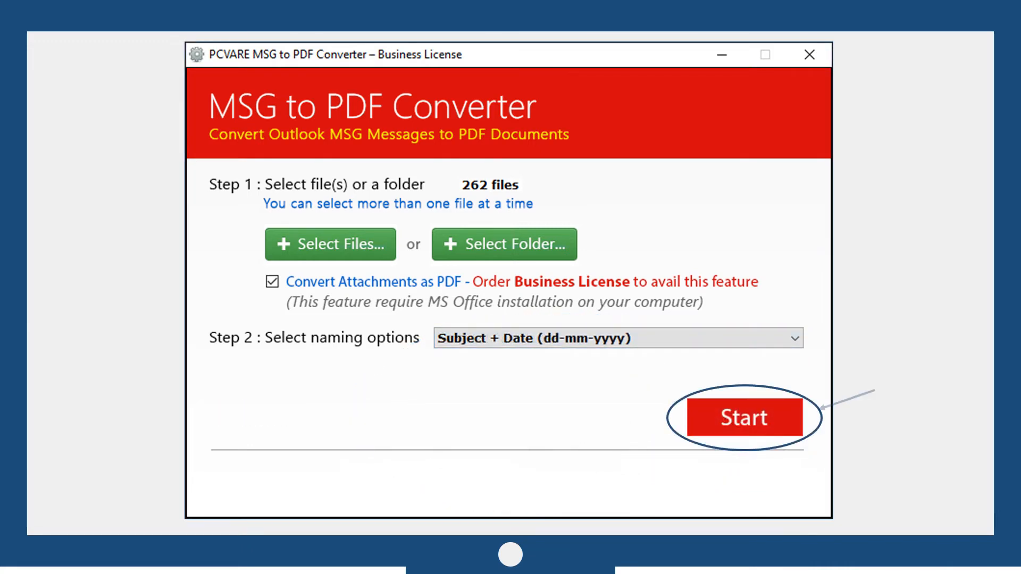
Step: Start converting with E:\PDF Data as the destination folder
click(503, 244)
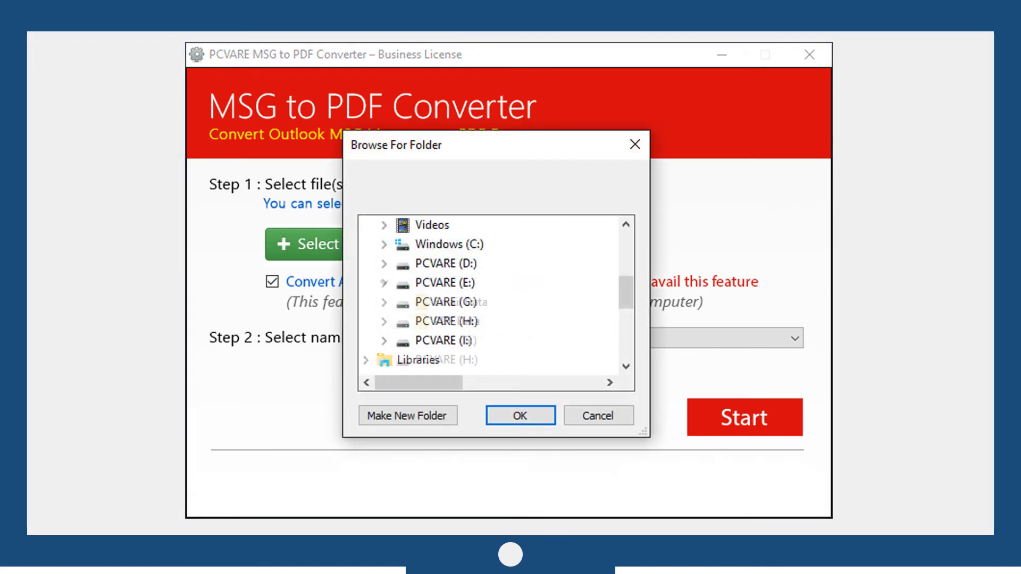
click(384, 283)
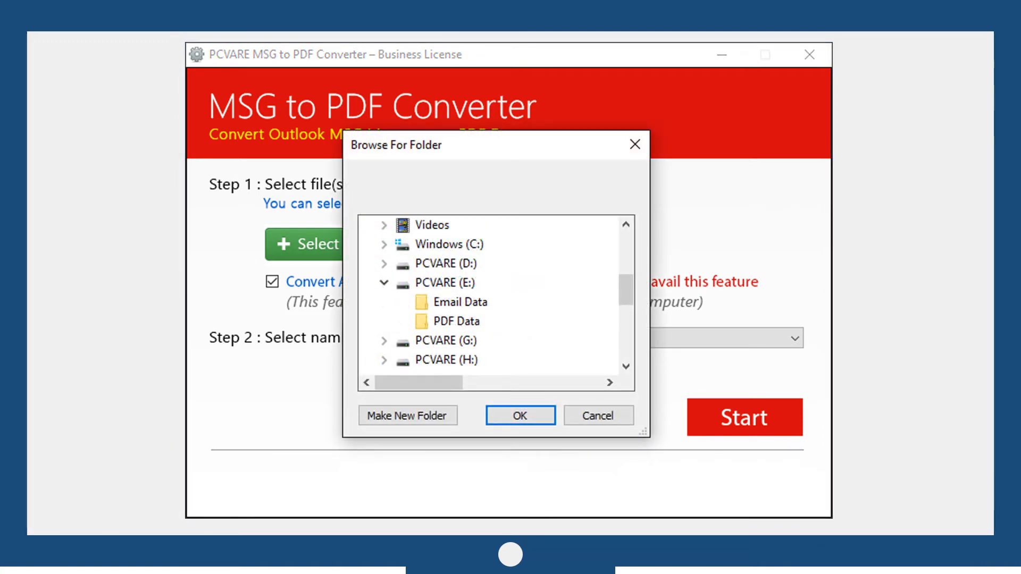
click(457, 320)
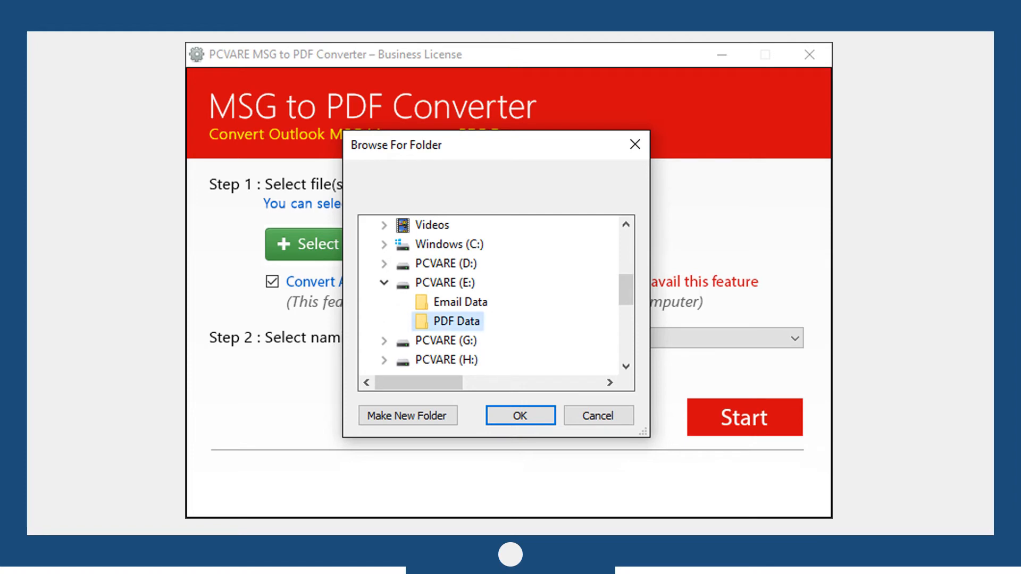
click(519, 415)
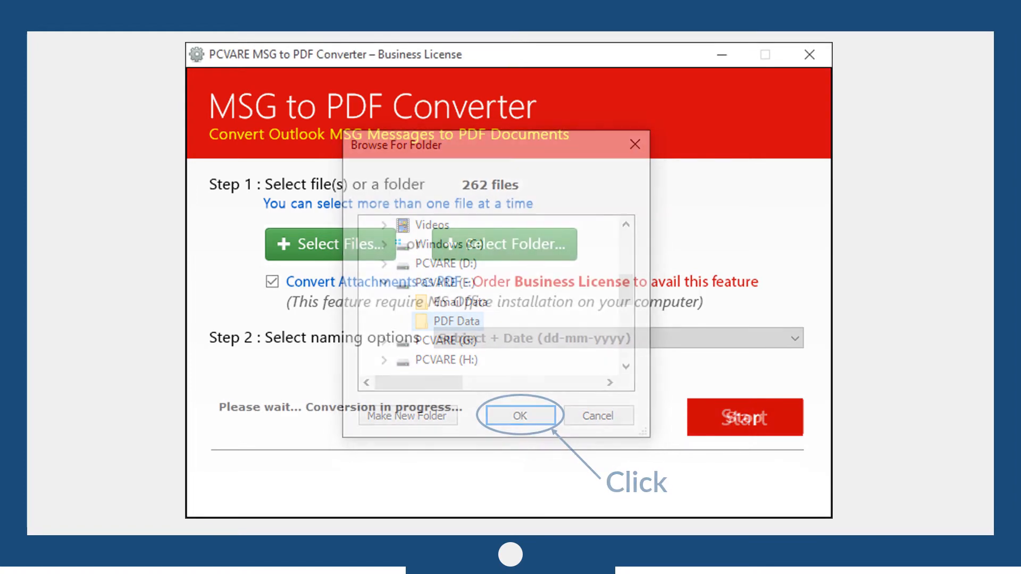
click(519, 415)
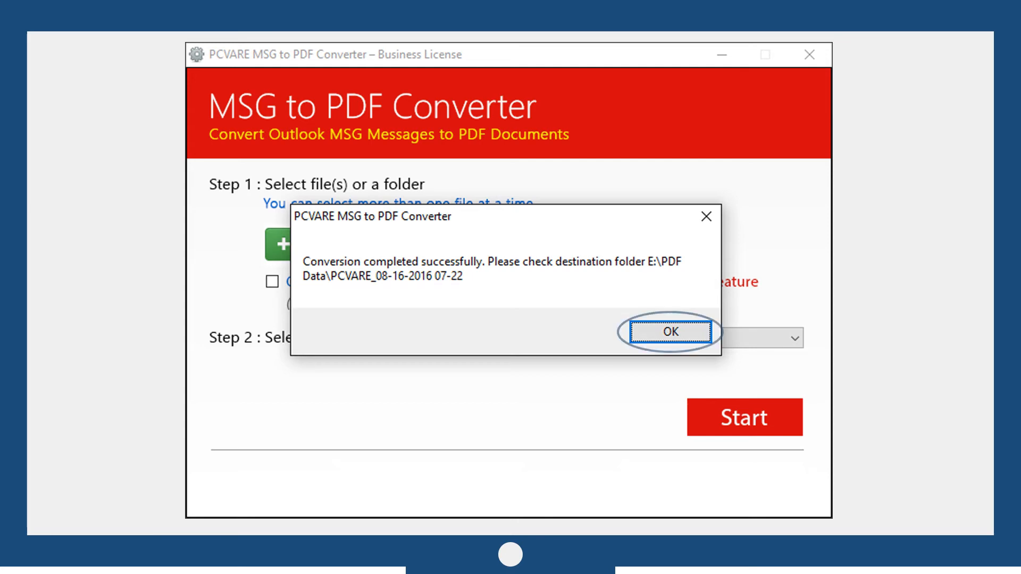
Step: Dismiss the conversion completed message after all 262 messages finish
click(670, 331)
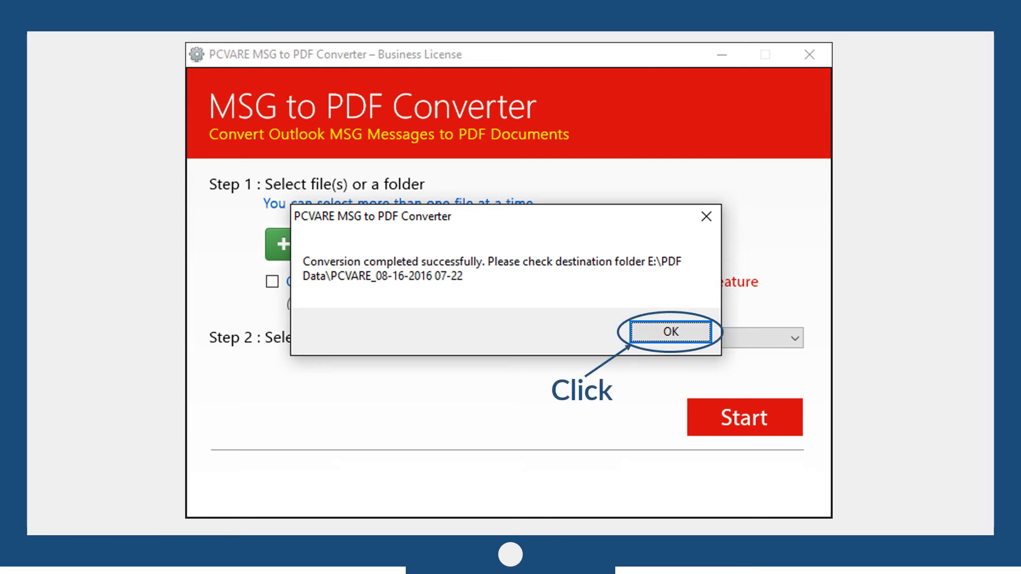
click(670, 331)
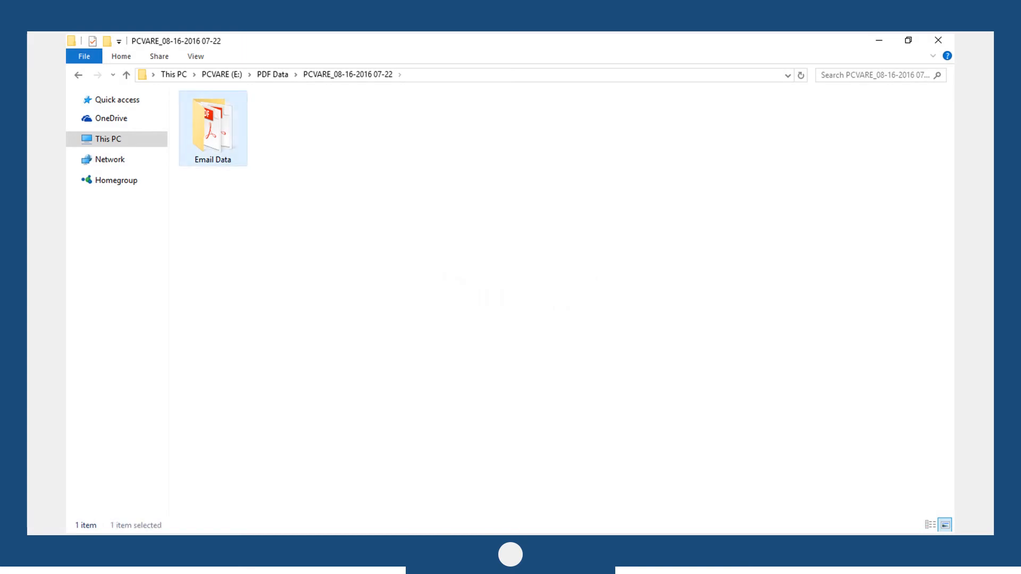
Step: Open Export to PDF_16-8-2016.pdf from the Email Data output folder in Acrobat
double_click(212, 127)
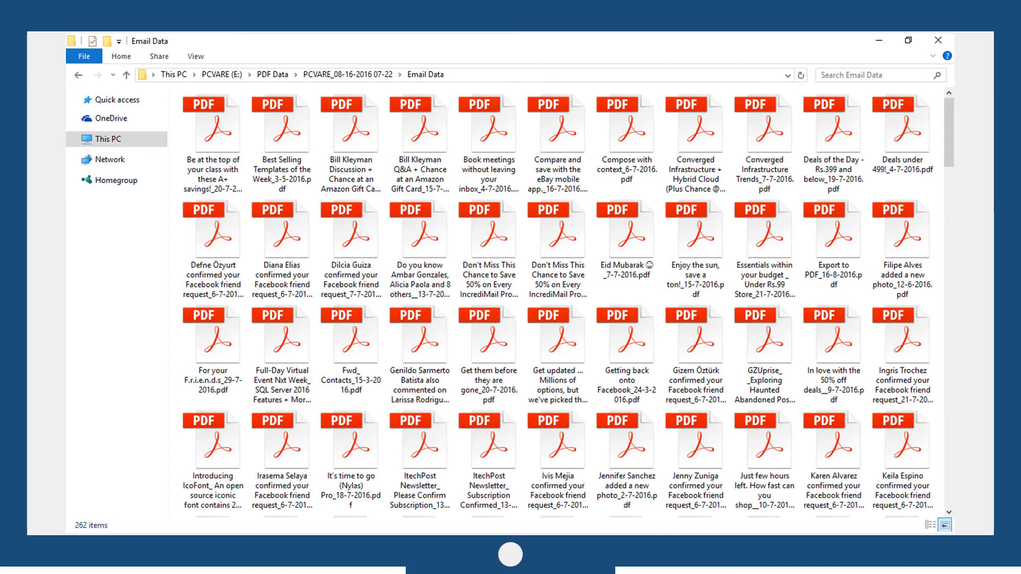
click(832, 234)
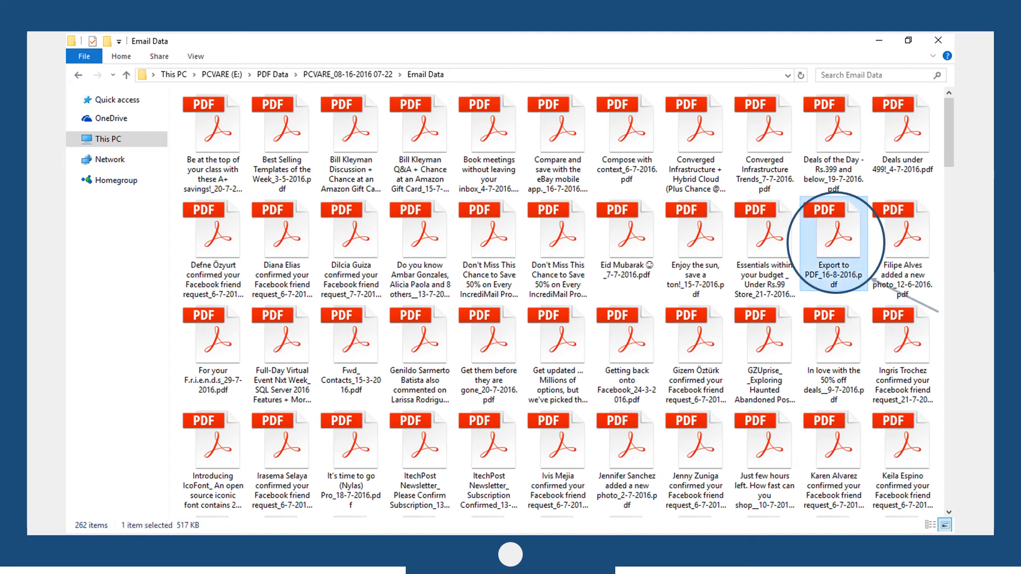
double_click(823, 234)
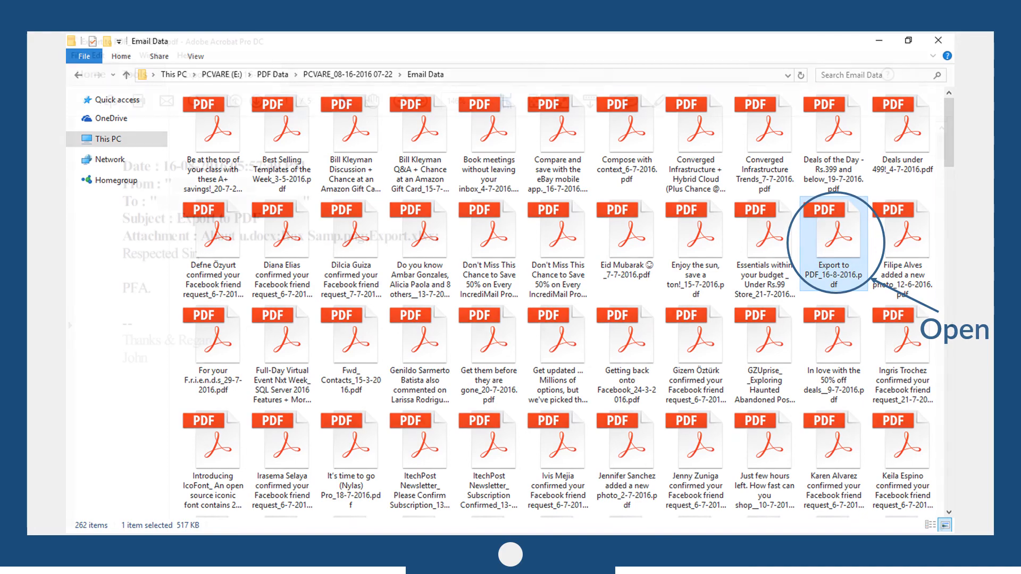
double_click(834, 235)
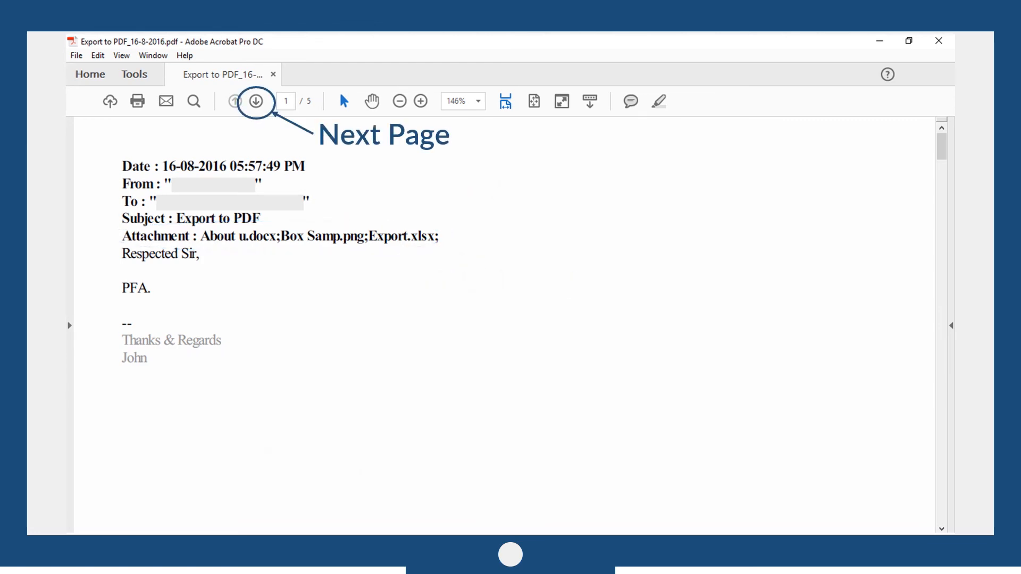
Step: Page from page 1 to page 5, the spreadsheet's product links table
click(255, 101)
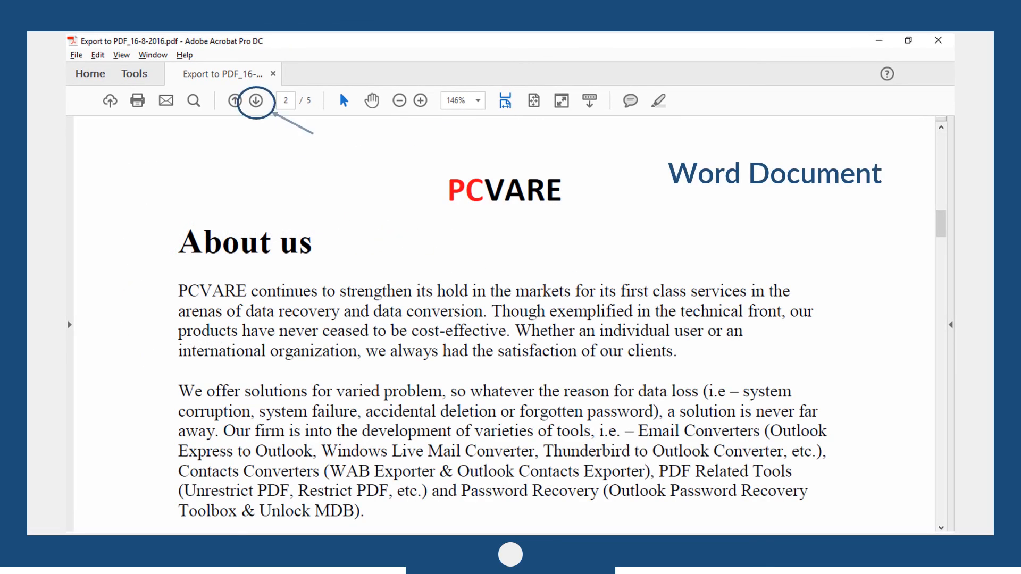
click(255, 101)
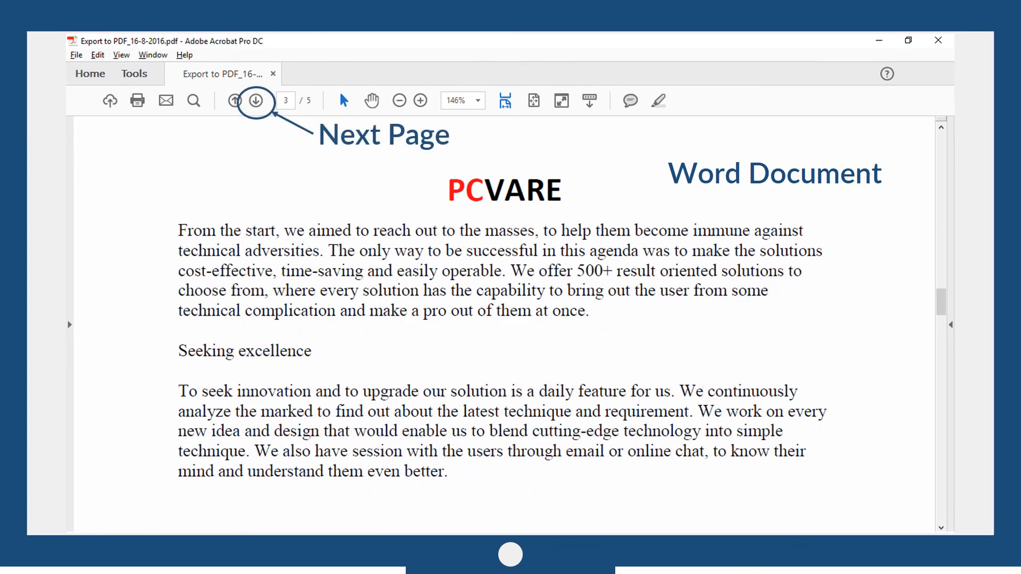
click(256, 101)
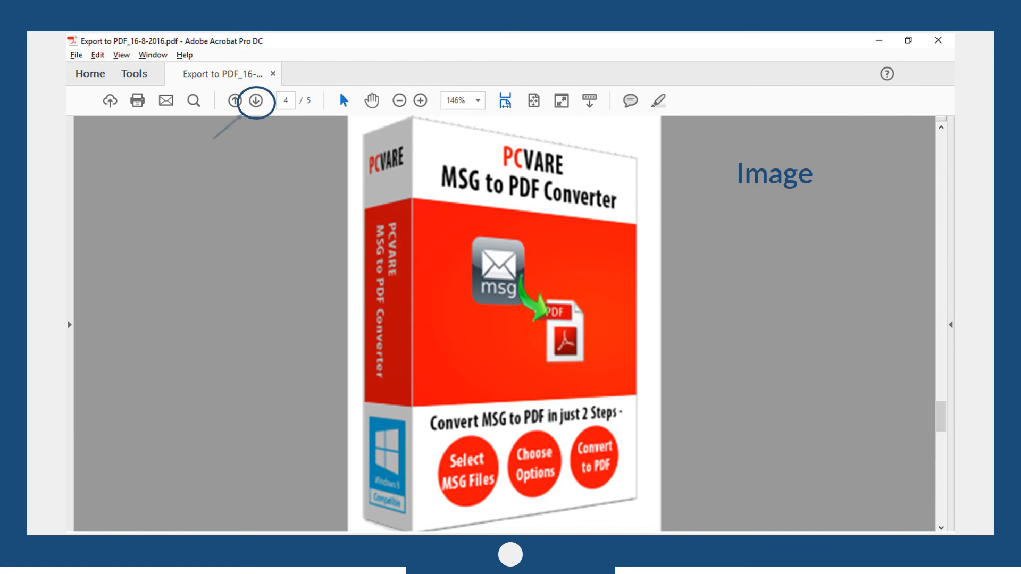
click(255, 100)
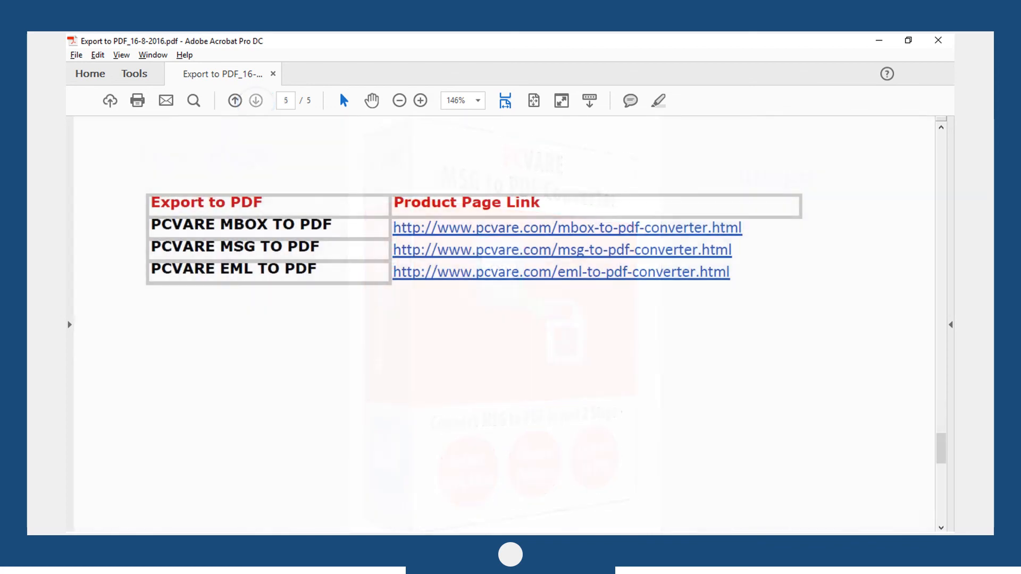